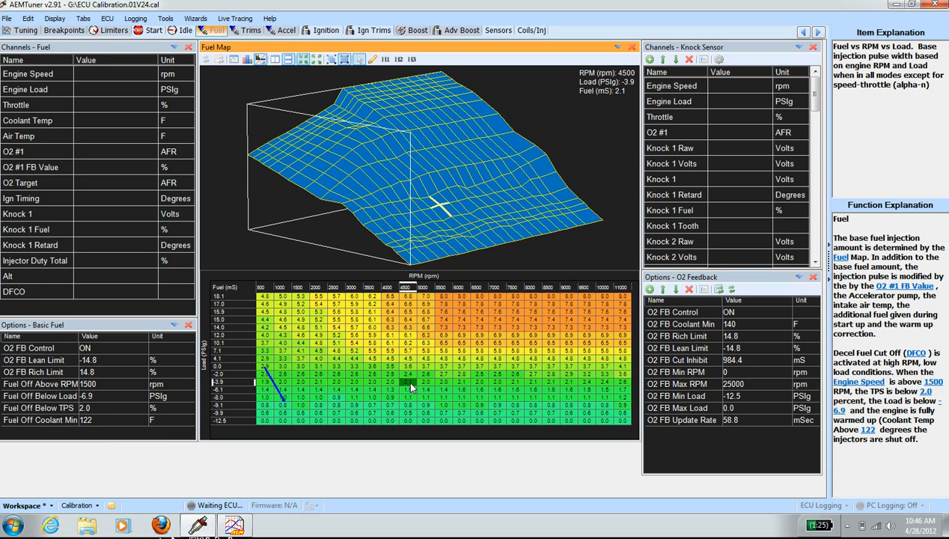
{"action": "mouse_move", "coordinate": [460, 353]}
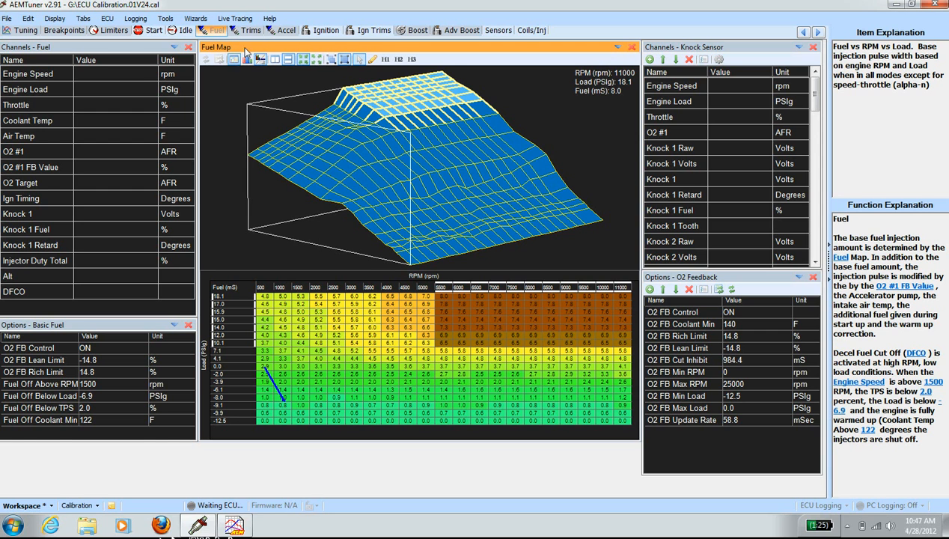
Step: Switch to the Fuel Trims workspace showing the Boost Fuel Trim graph
{"action": "left_click", "coordinate": [251, 30]}
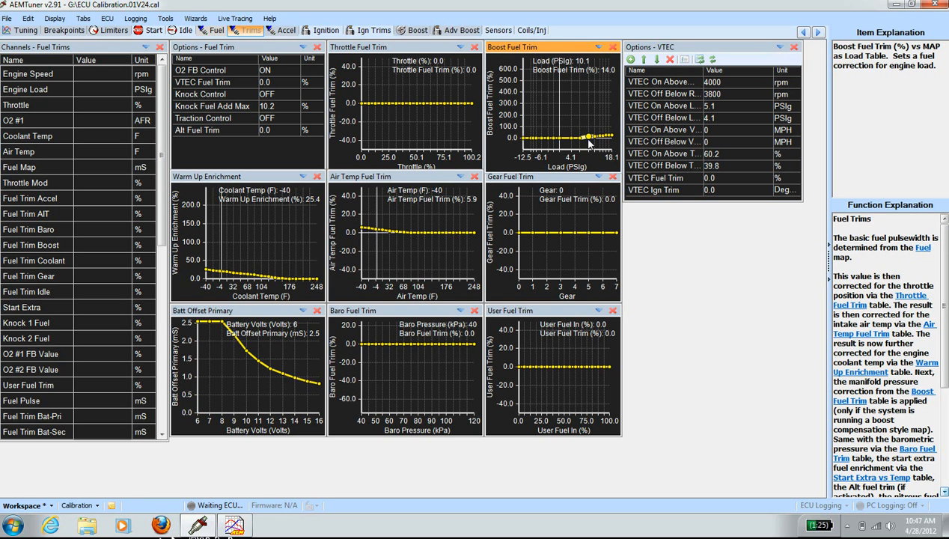
{"action": "mouse_move", "coordinate": [546, 81]}
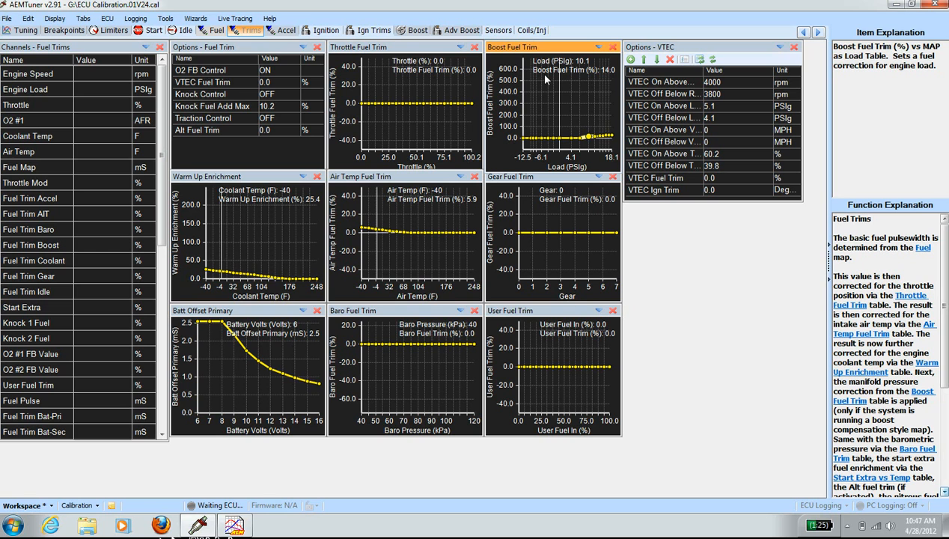
{"action": "mouse_move", "coordinate": [563, 90]}
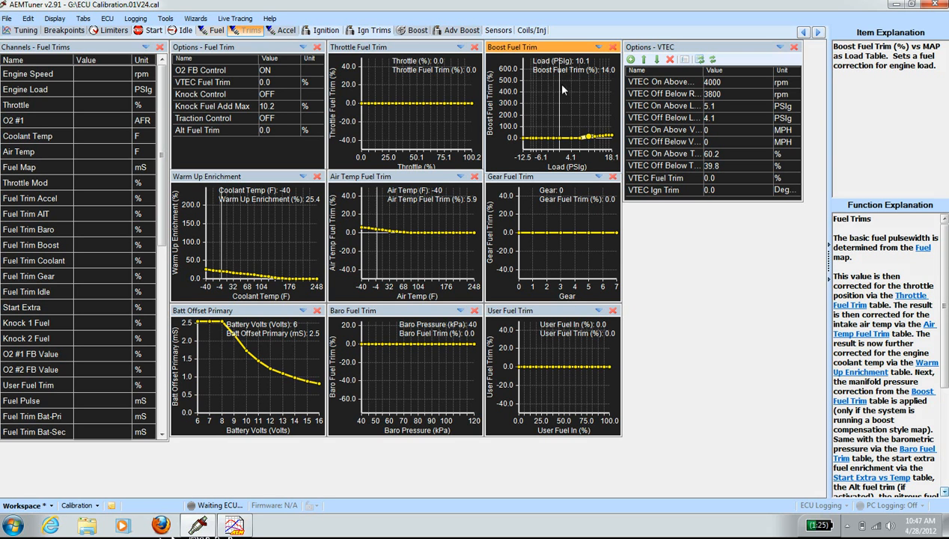